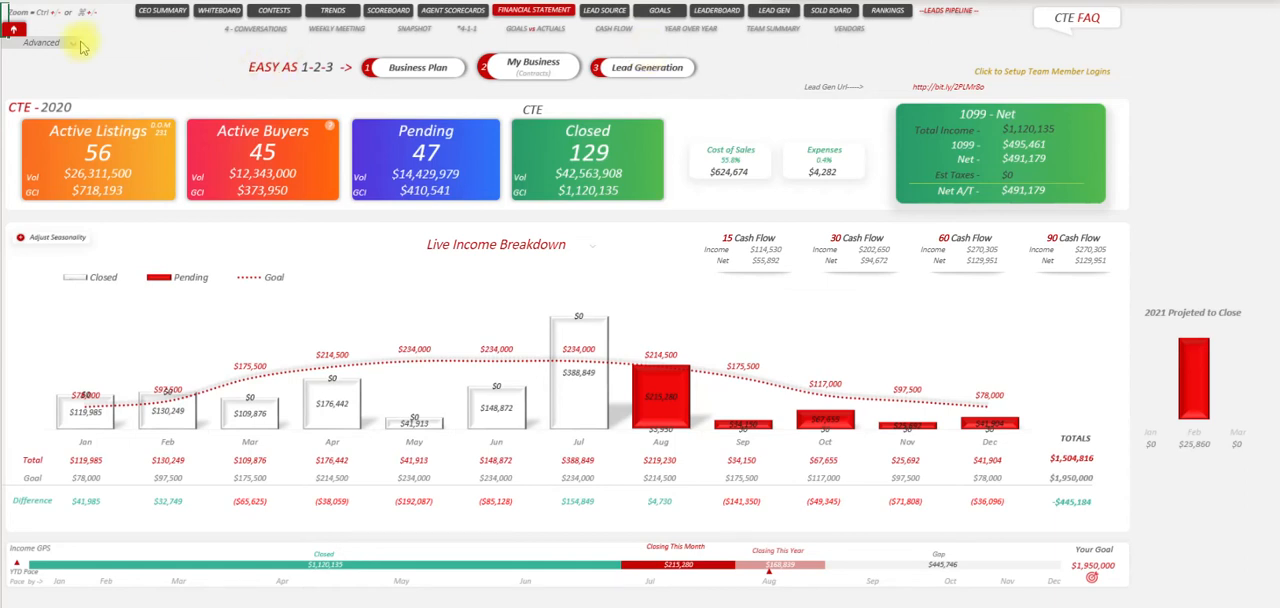
{"action": "mouse_move", "coordinate": [64, 44]}
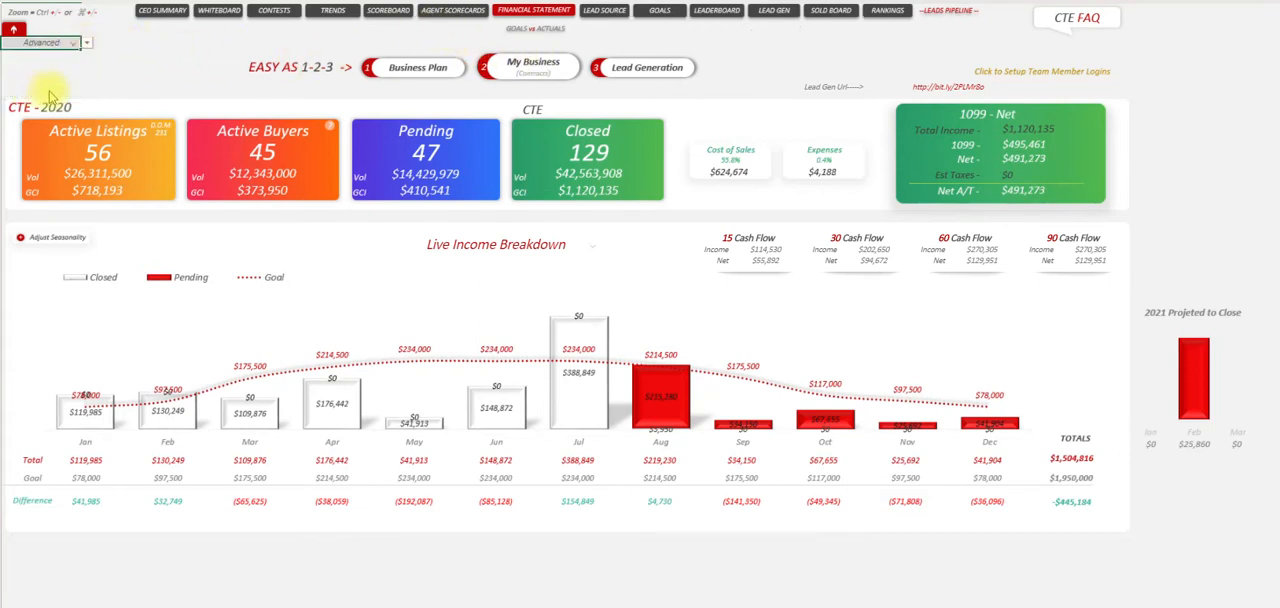
Expand the Advanced navigation links on the dashboard to reach the MY: 4-1-1 report
{"action": "left_click", "coordinate": [468, 12]}
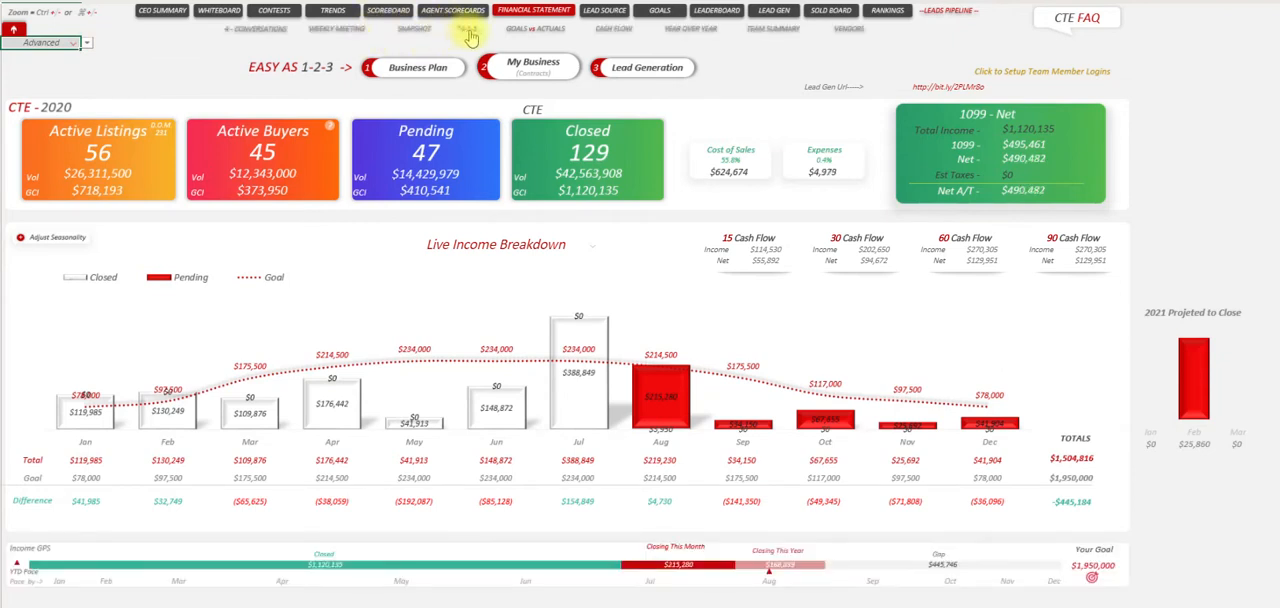
{"action": "mouse_move", "coordinate": [468, 32]}
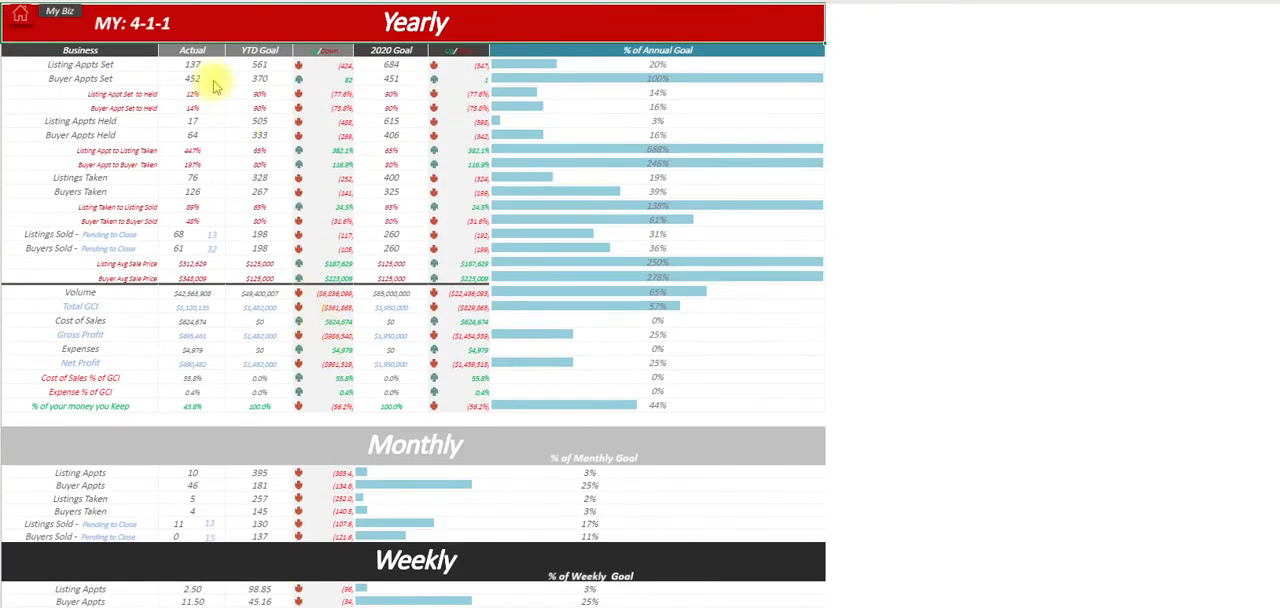
{"action": "left_click", "coordinate": [72, 78]}
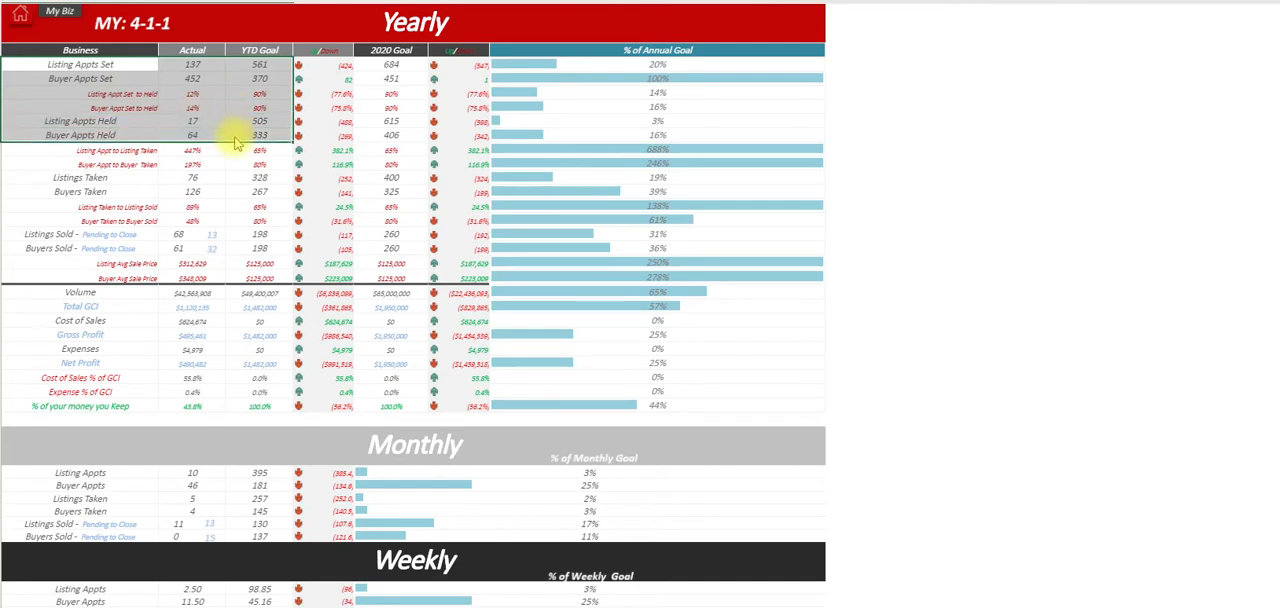
{"action": "mouse_move", "coordinate": [240, 166]}
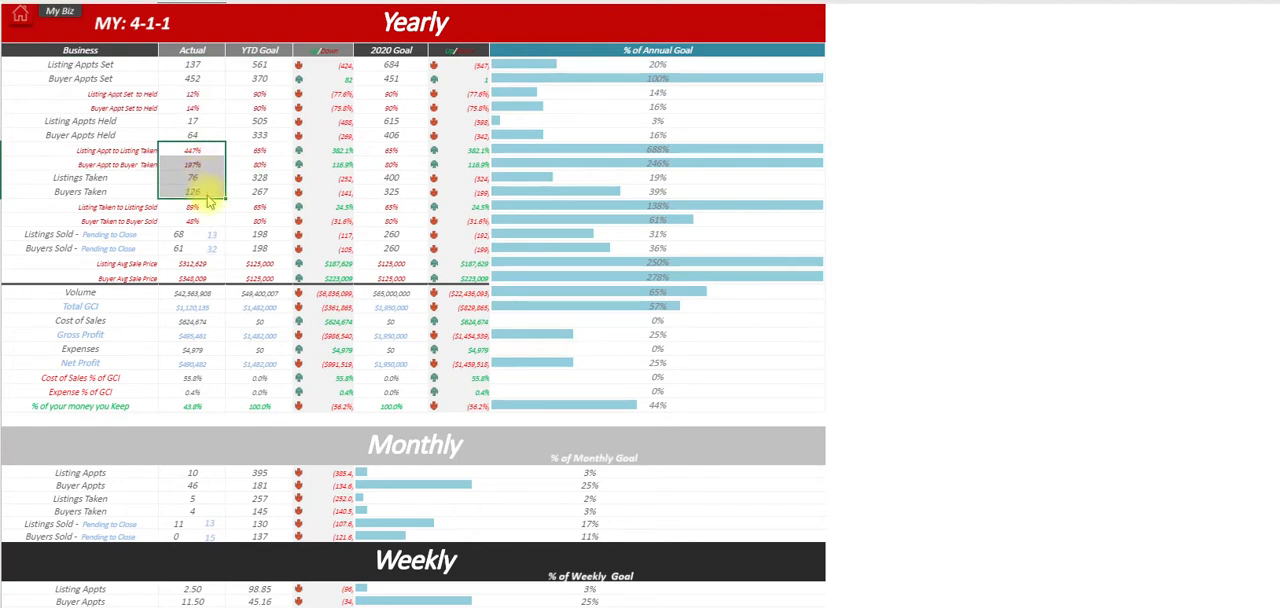
{"action": "left_click", "coordinate": [258, 192]}
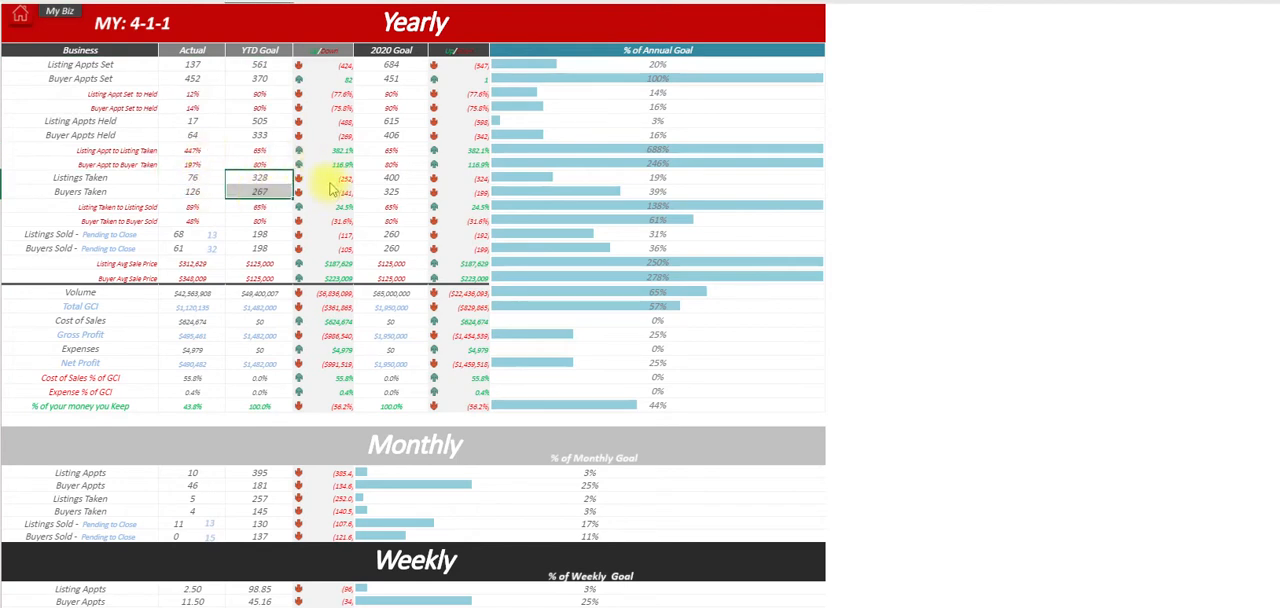
{"action": "mouse_move", "coordinate": [596, 198]}
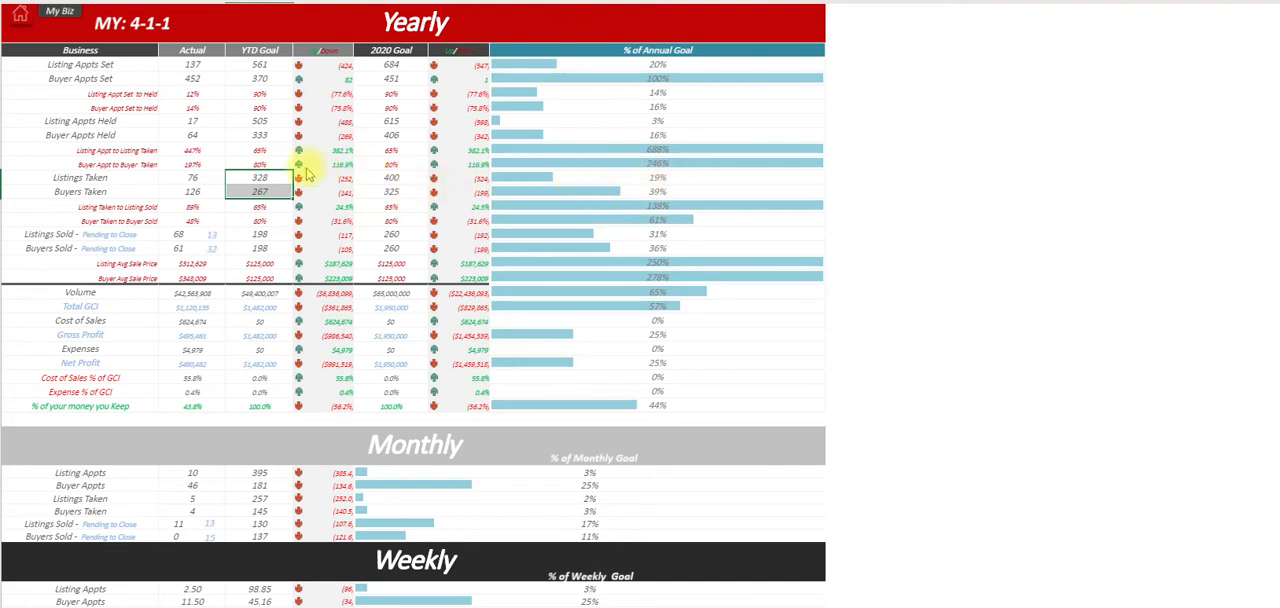
{"action": "mouse_move", "coordinate": [150, 208]}
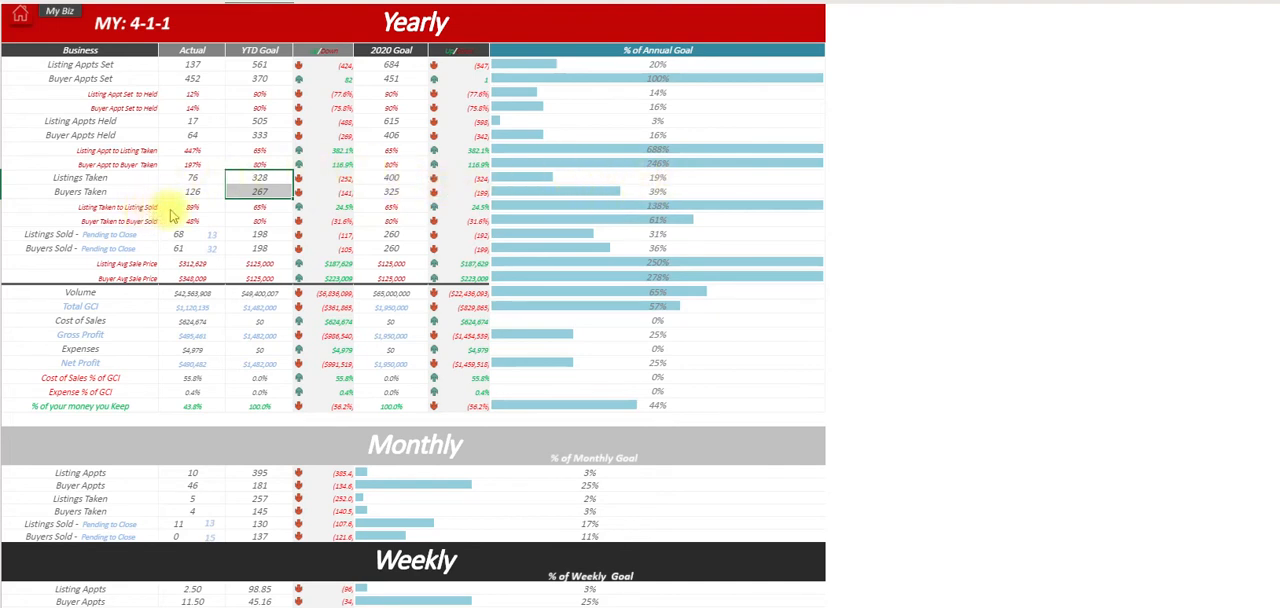
{"action": "left_click", "coordinate": [192, 220]}
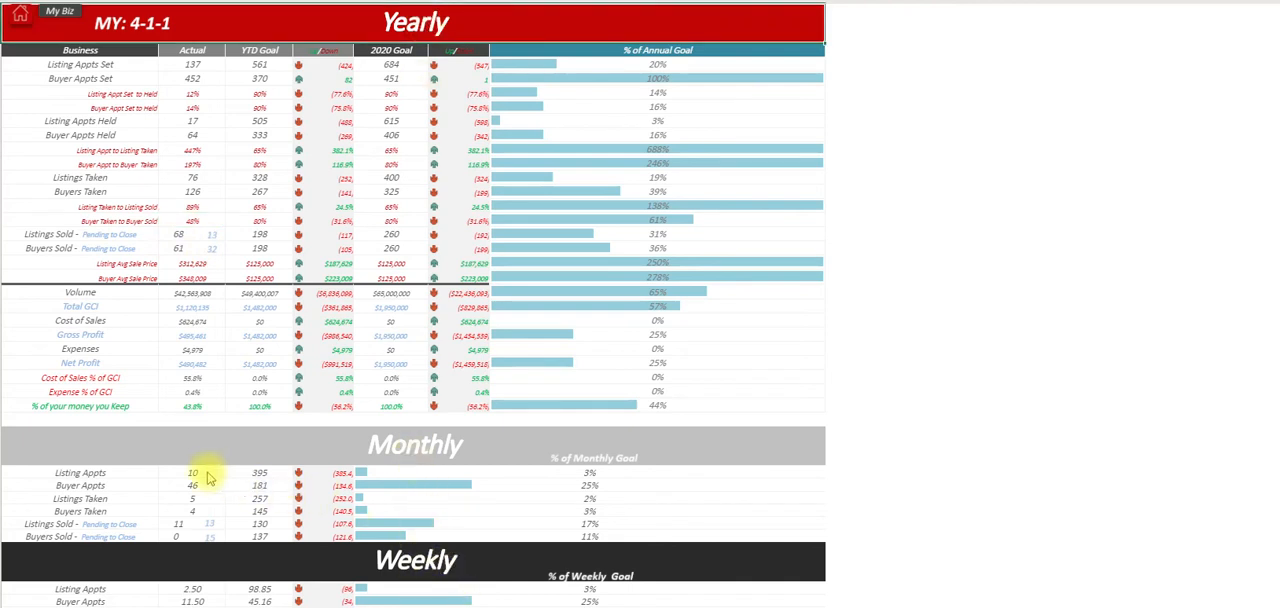
{"action": "mouse_move", "coordinate": [216, 468]}
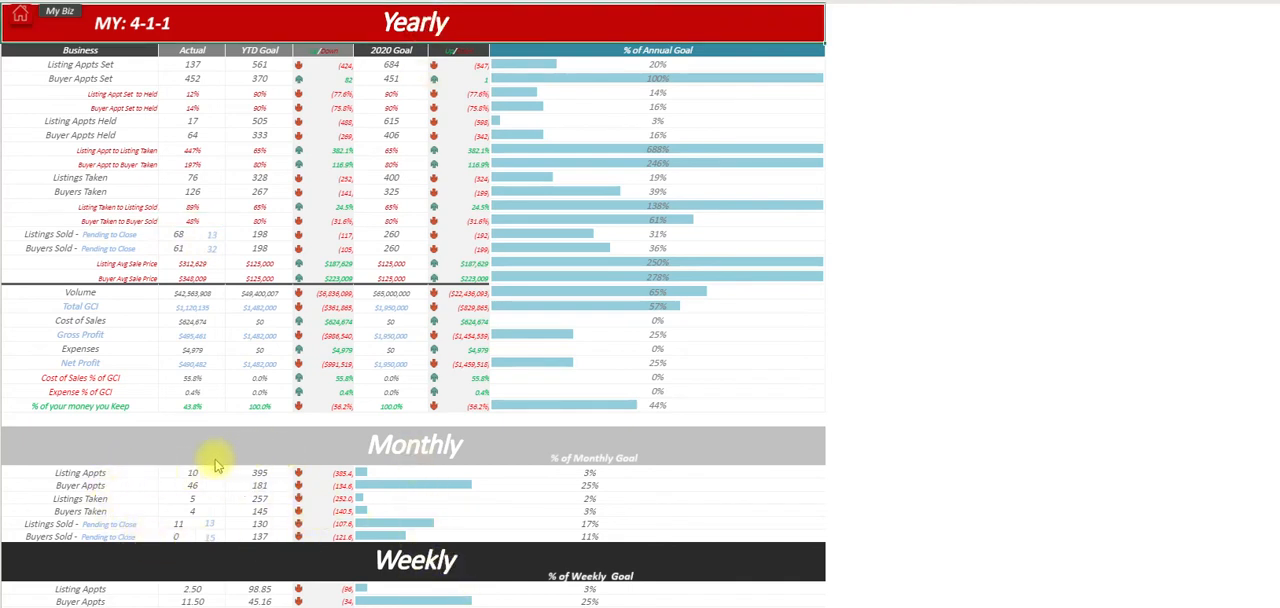
{"action": "mouse_move", "coordinate": [192, 476]}
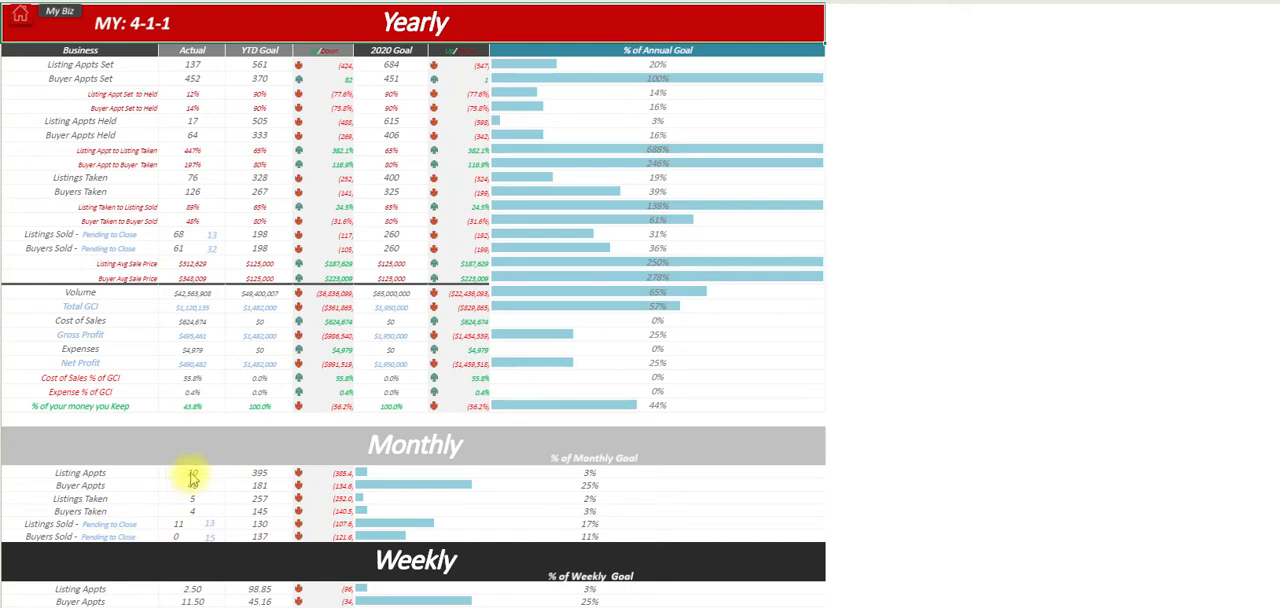
{"action": "left_click", "coordinate": [196, 472]}
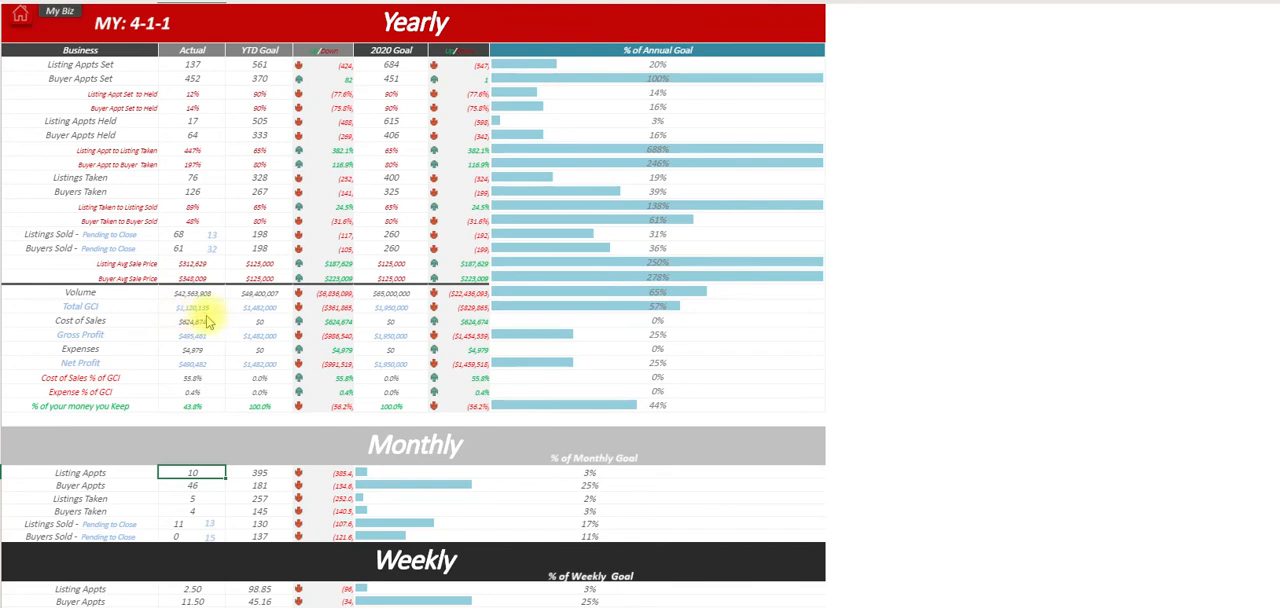
{"action": "mouse_move", "coordinate": [210, 382]}
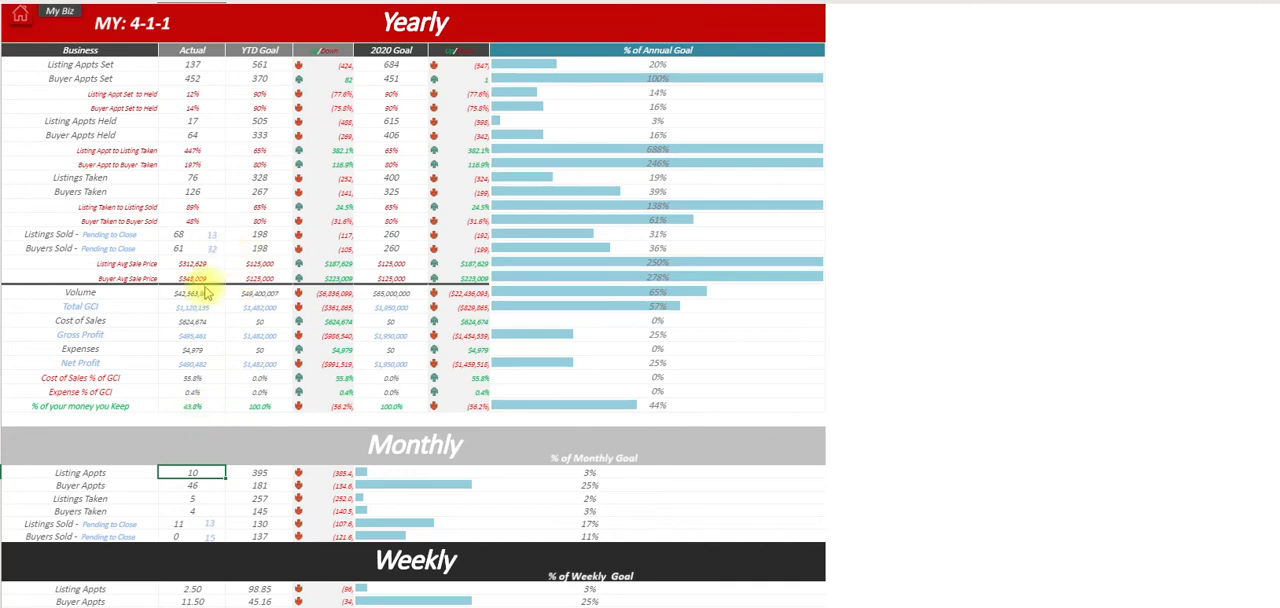
{"action": "left_click", "coordinate": [192, 406]}
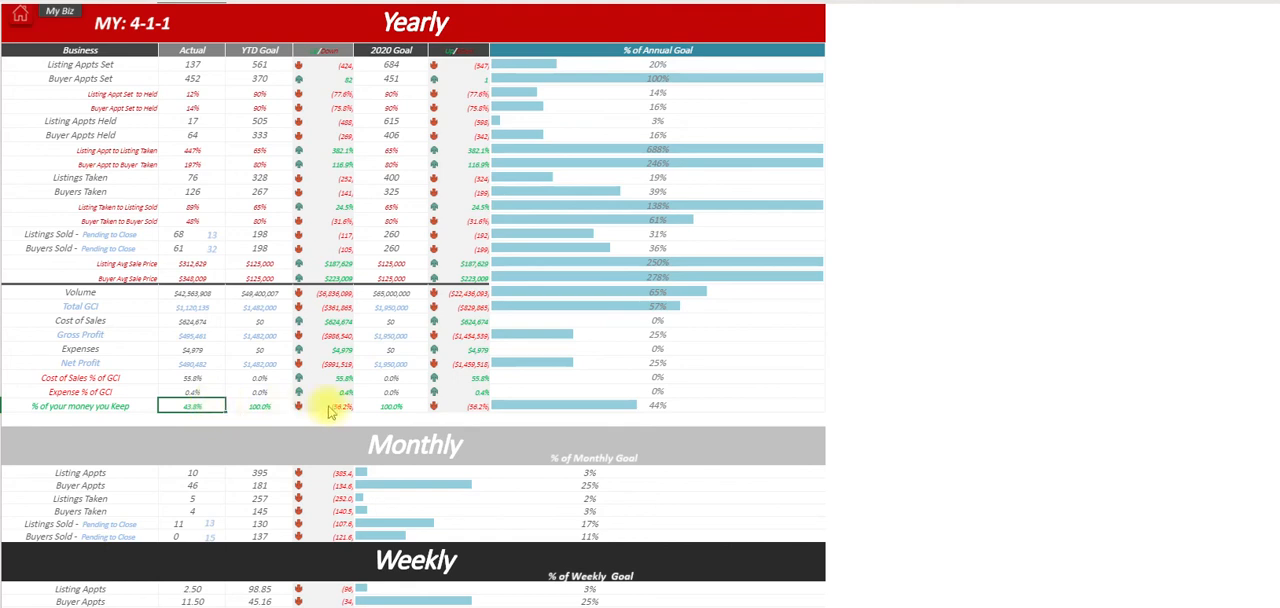
{"action": "mouse_move", "coordinate": [330, 180]}
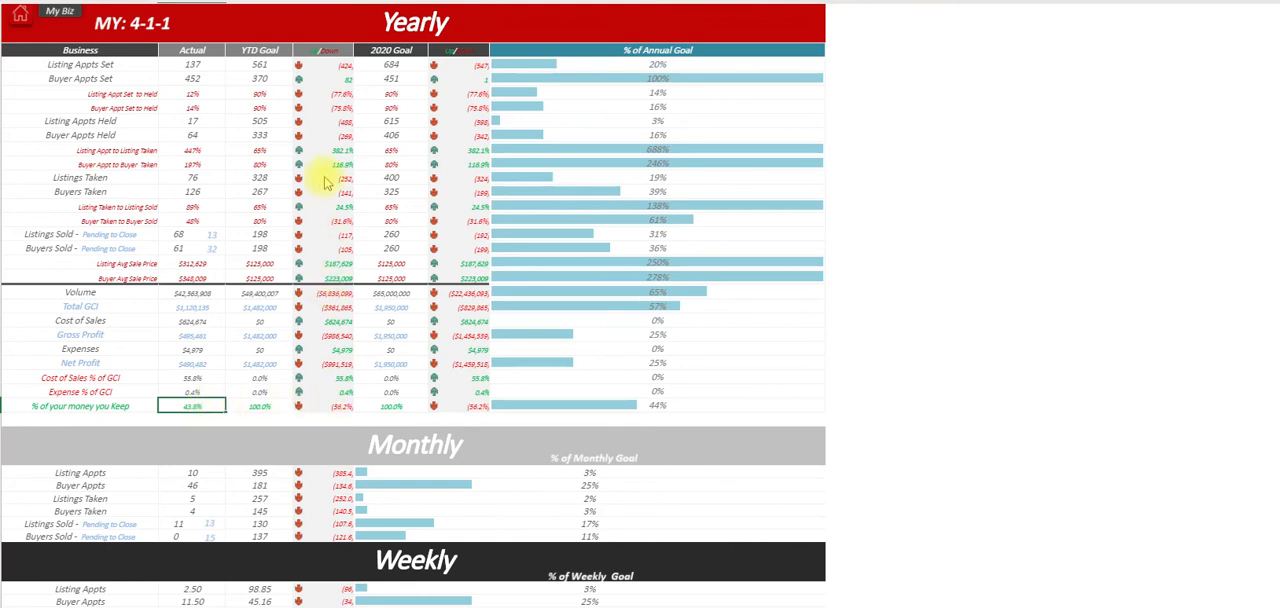
{"action": "scroll", "scroll_direction": "down", "scroll_amount": 3}
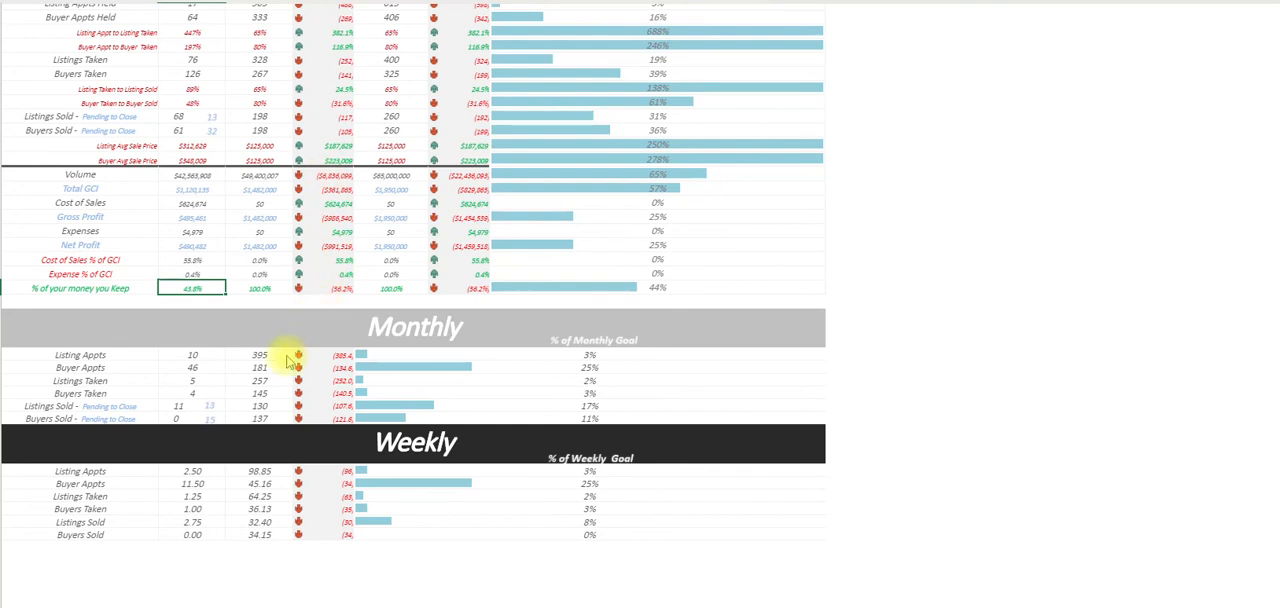
{"action": "mouse_move", "coordinate": [264, 492]}
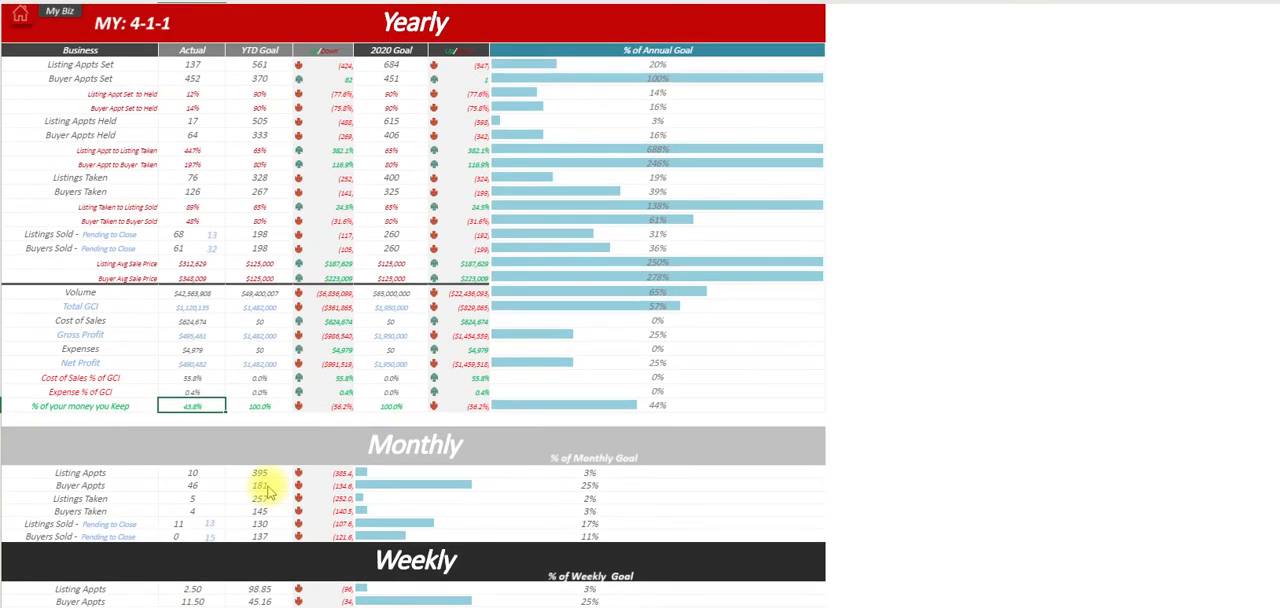
{"action": "mouse_move", "coordinate": [168, 184]}
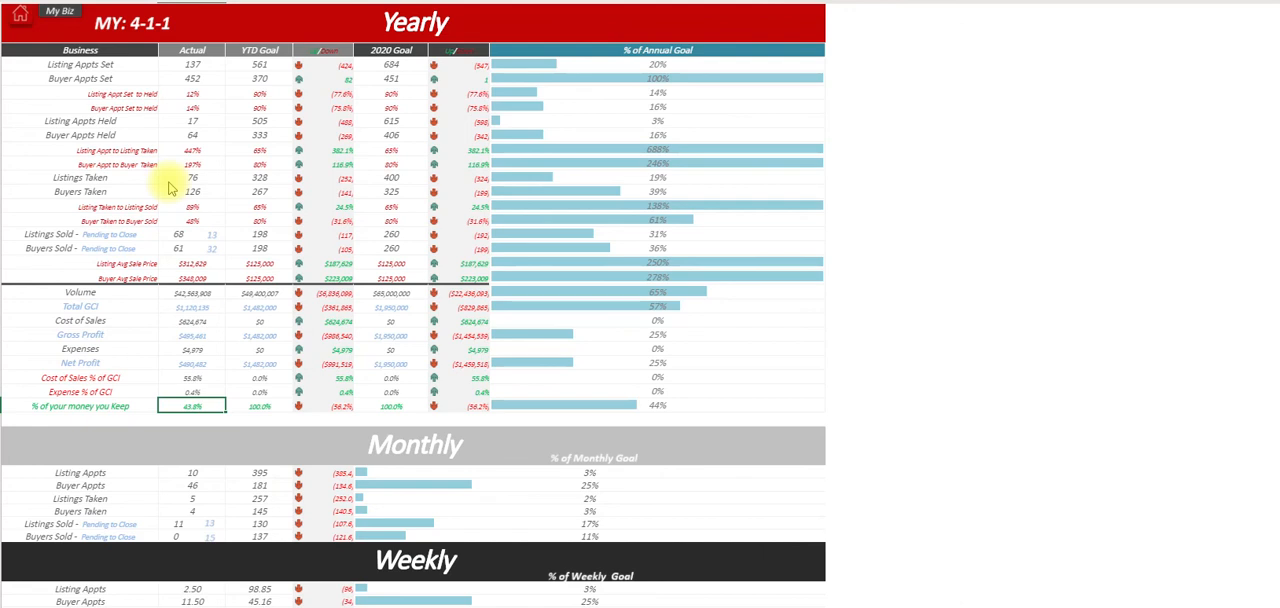
{"action": "mouse_move", "coordinate": [382, 54]}
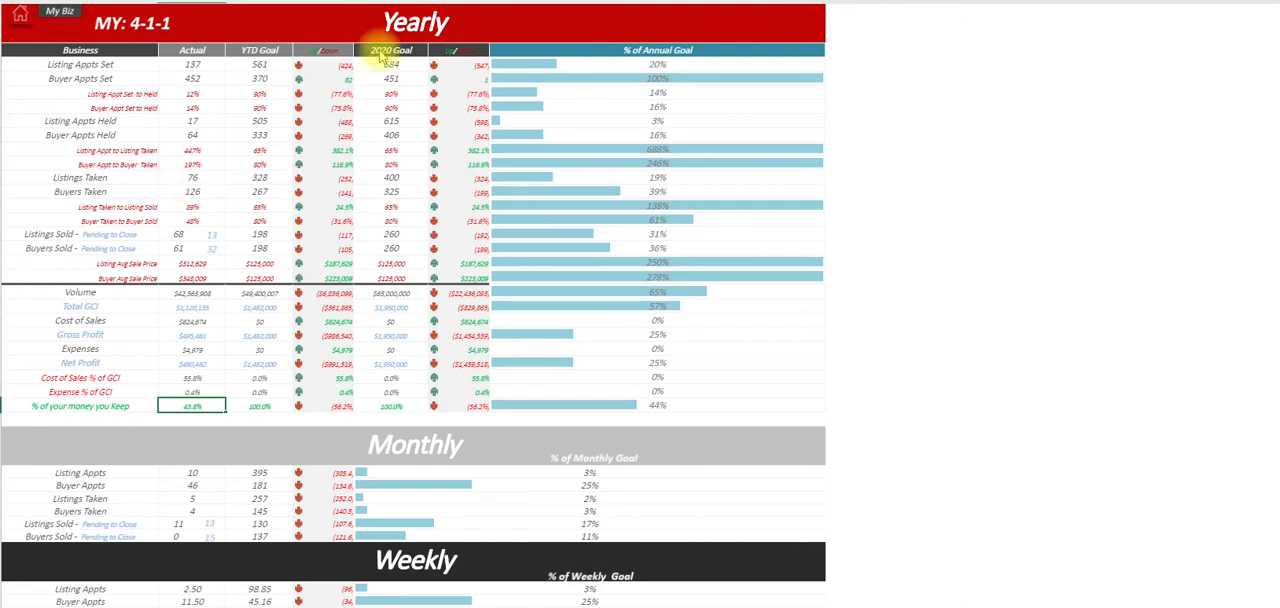